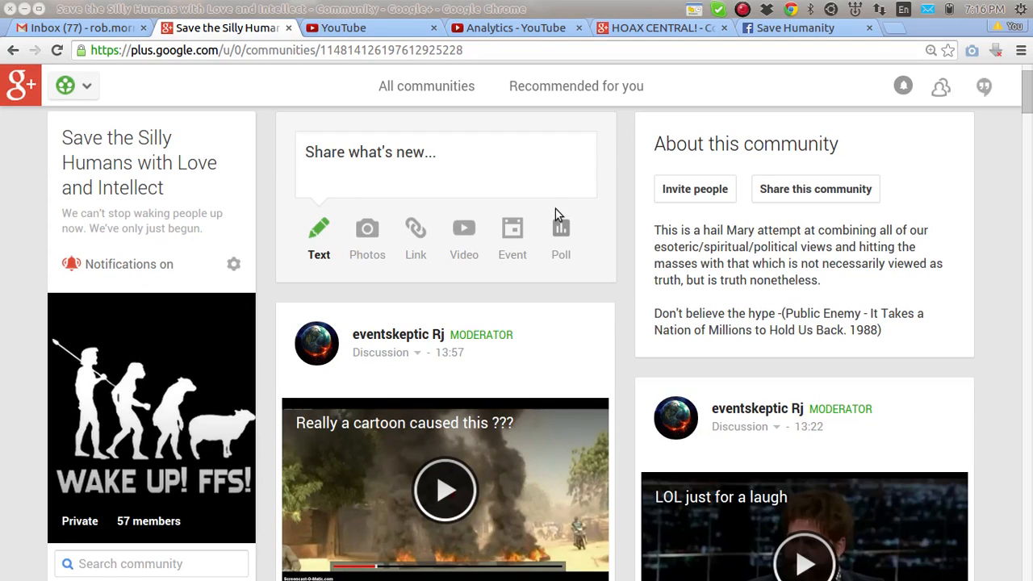
mouse_move(552, 208)
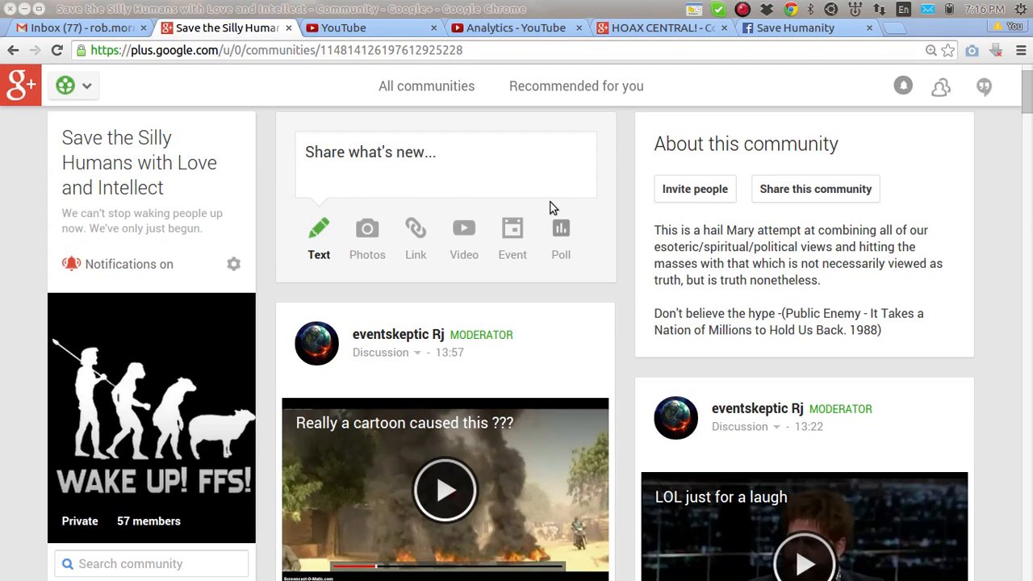